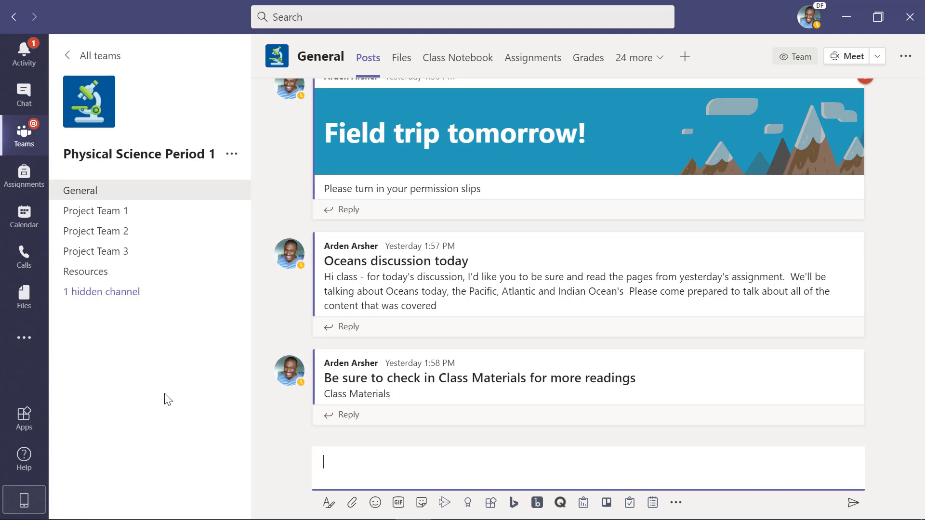
Start a new post in the Physical Science Period 1 General channel.
{"action": "left_click", "coordinate": [421, 461]}
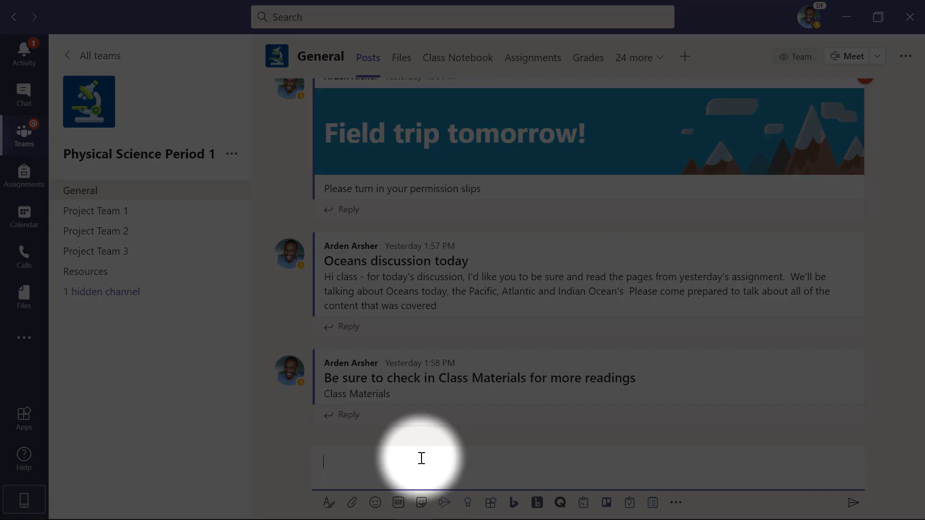
{"action": "mouse_move", "coordinate": [339, 477]}
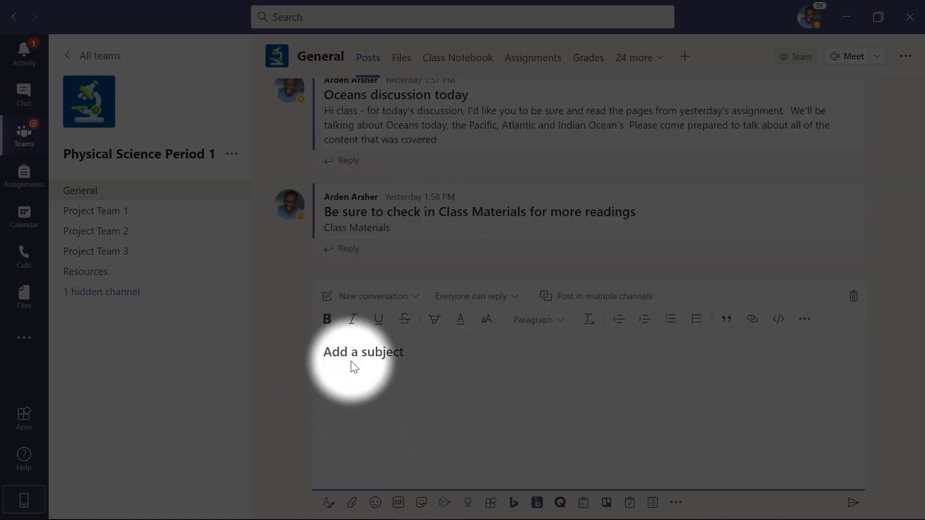
Enter the post subject 'Quiz is tomorrow'.
{"action": "type", "text": "Quiz"}
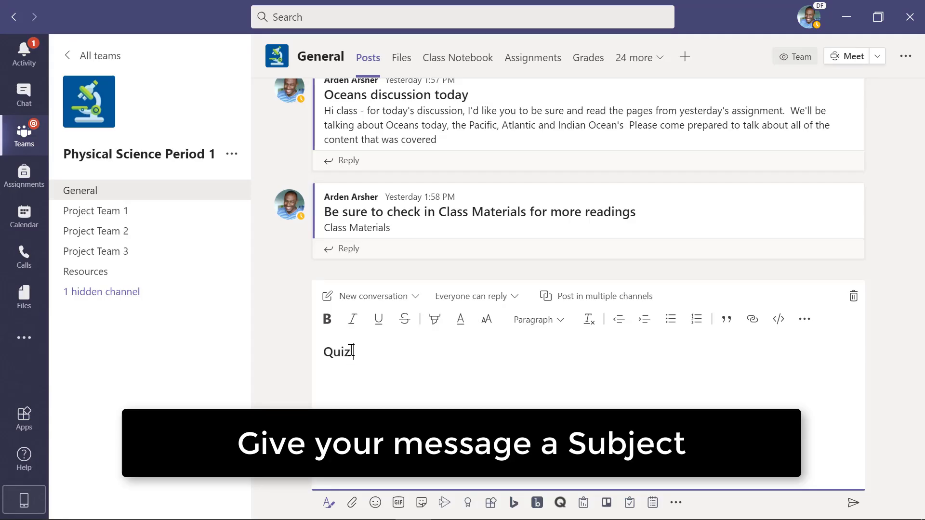
{"action": "type", "text": "is tomorrow"}
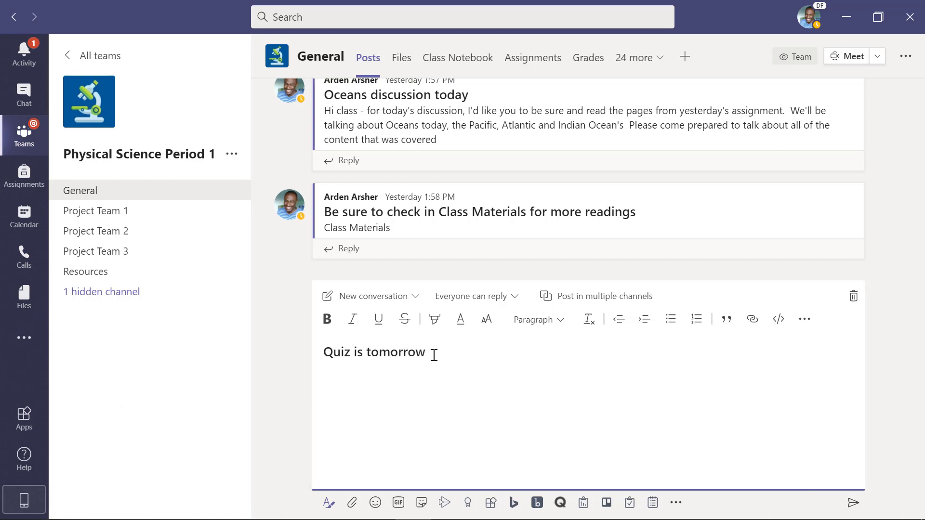
{"action": "mouse_move", "coordinate": [472, 352]}
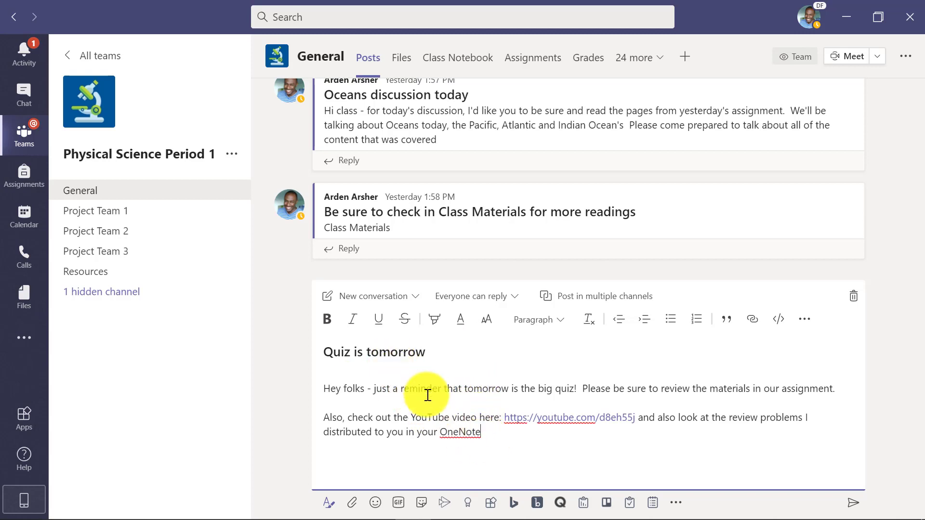
{"action": "mouse_move", "coordinate": [419, 388]}
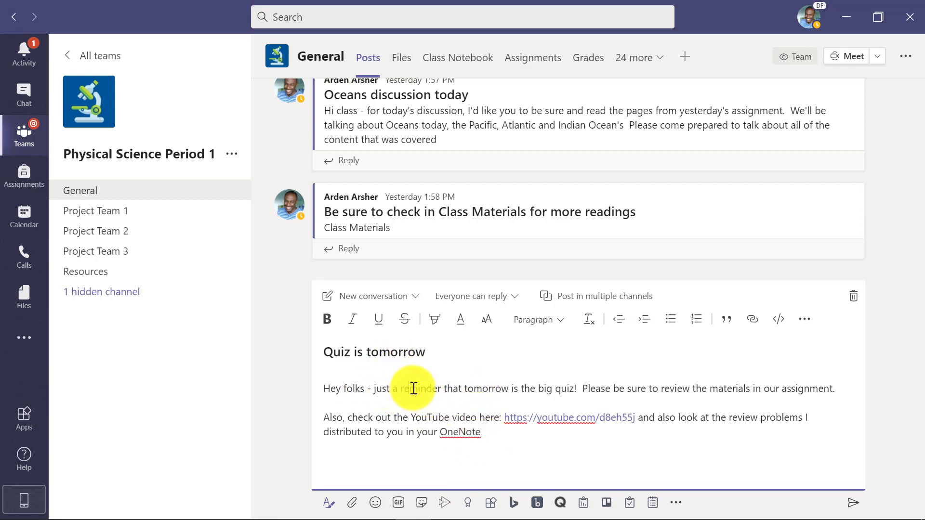
Make the word 'reminder' in the body stand out in bold red.
{"action": "double_click", "coordinate": [413, 388]}
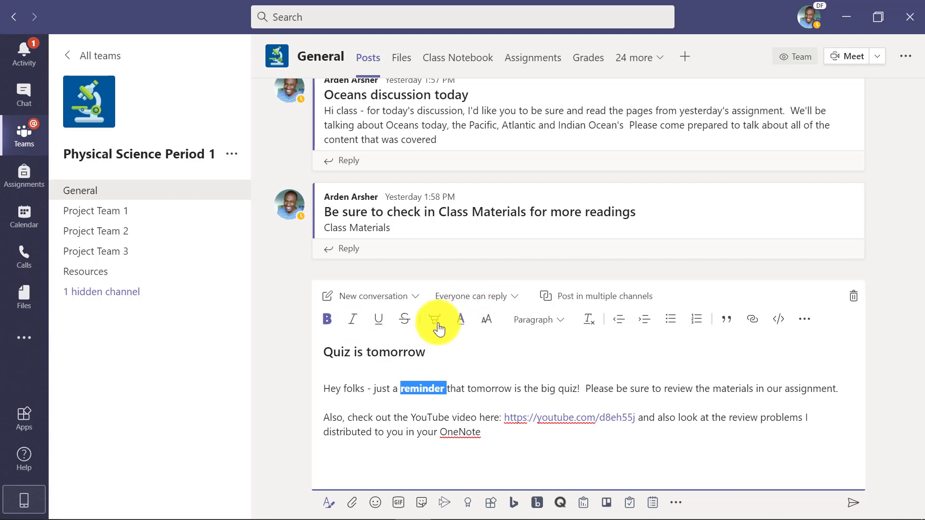
{"action": "left_click", "coordinate": [436, 319]}
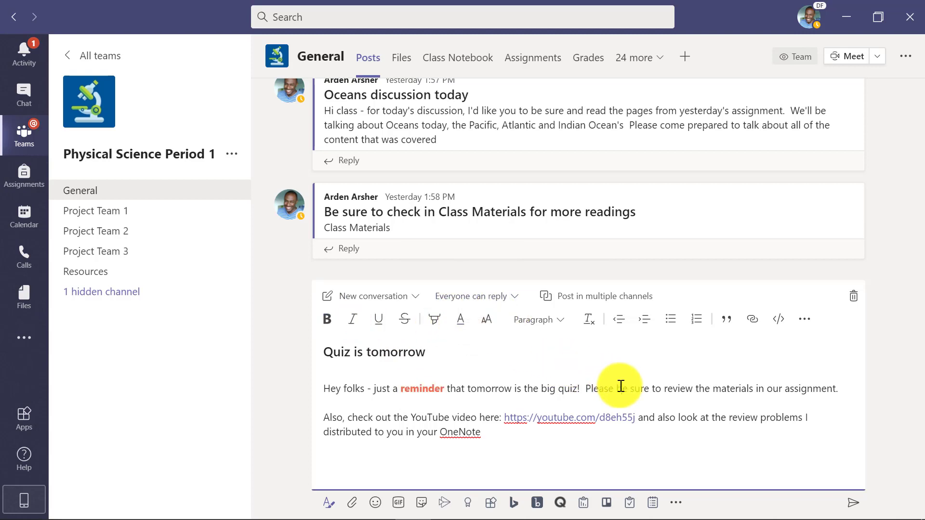
{"action": "mouse_move", "coordinate": [372, 359]}
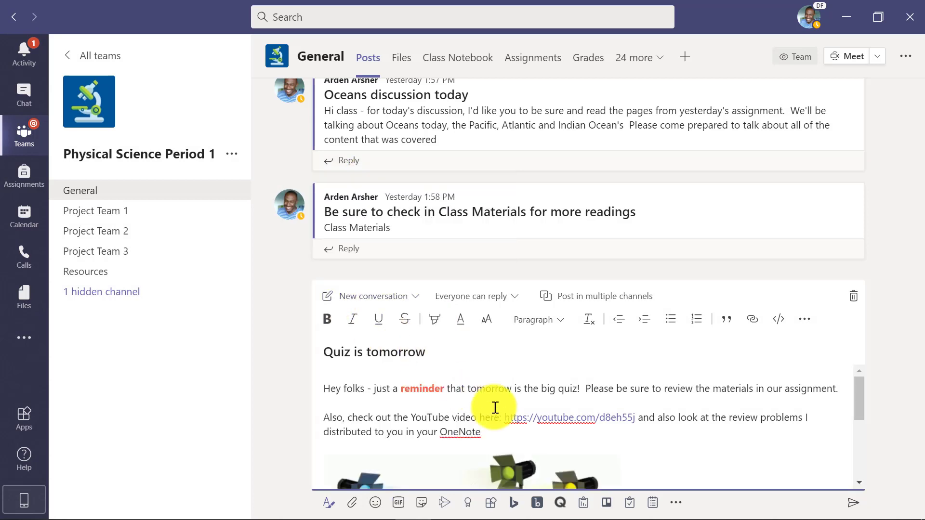
Scroll the compose box to check the inserted presenter GIF below the text.
{"action": "scroll", "scroll_direction": "down", "scroll_amount": 3}
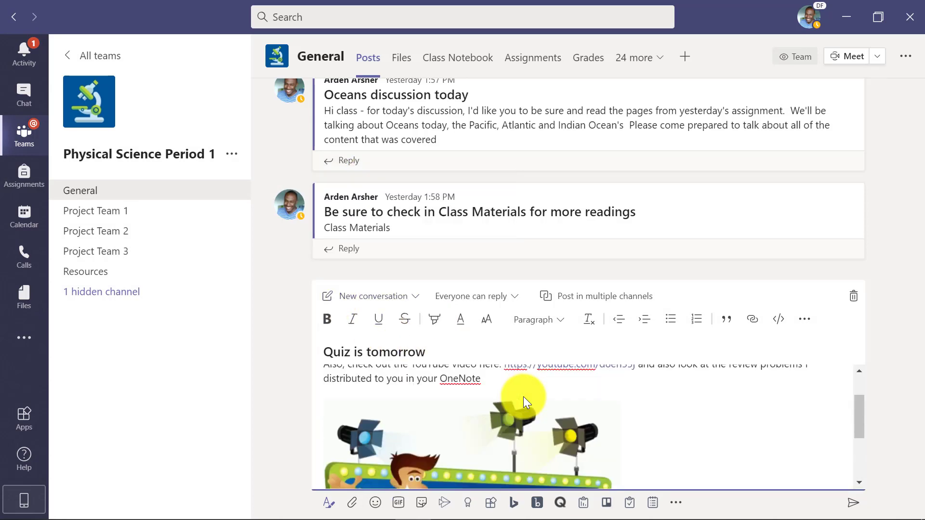
{"action": "scroll", "scroll_direction": "up", "scroll_amount": 3}
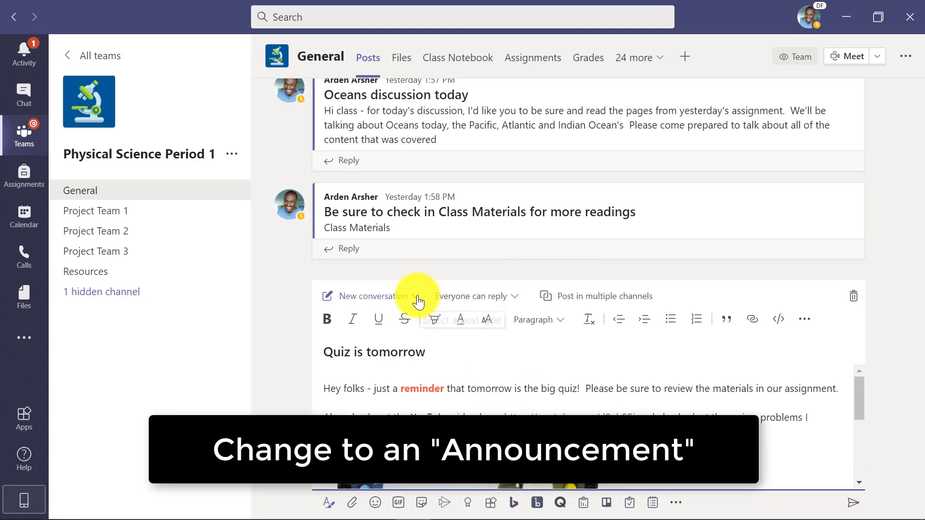
Switch the post to an Announcement headlined 'Get ready for the big quiz!'.
{"action": "left_click", "coordinate": [419, 295]}
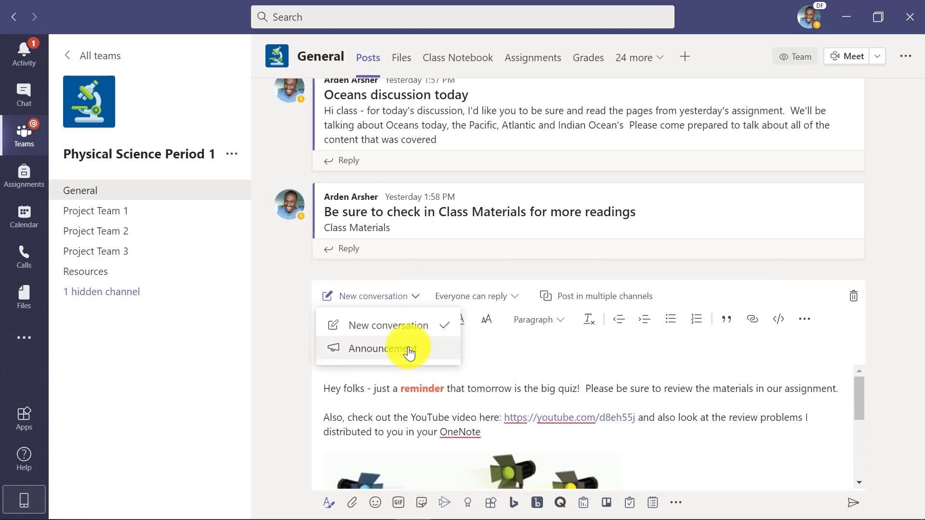
{"action": "left_click", "coordinate": [383, 348]}
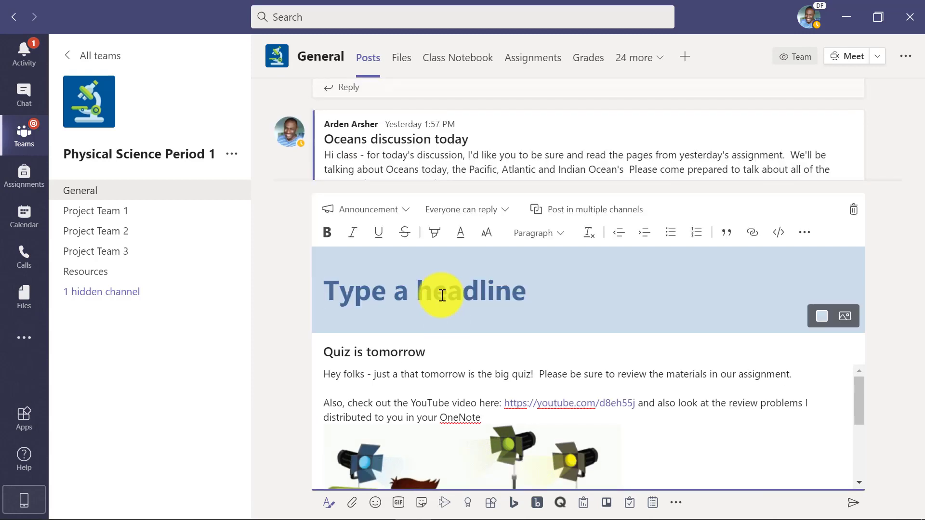
{"action": "type", "text": "Get ready for the big quiz!"}
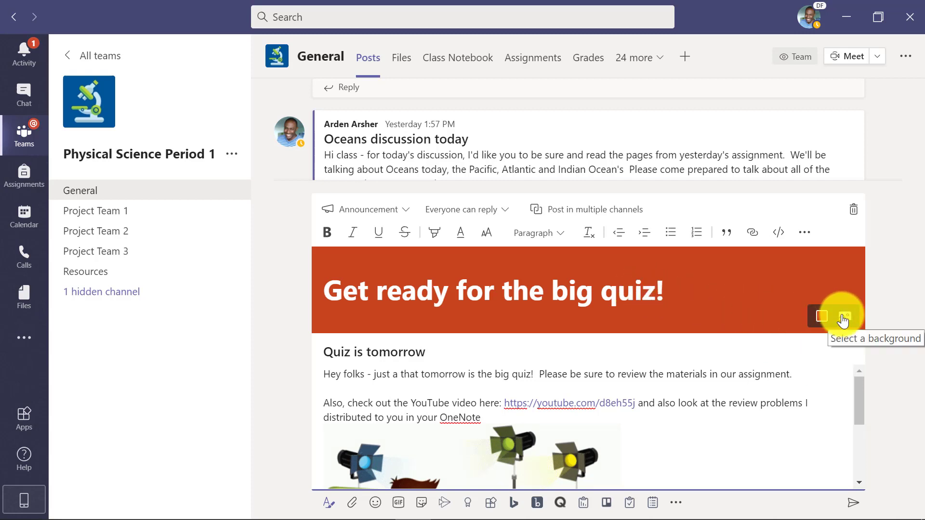
{"action": "left_click", "coordinate": [843, 317]}
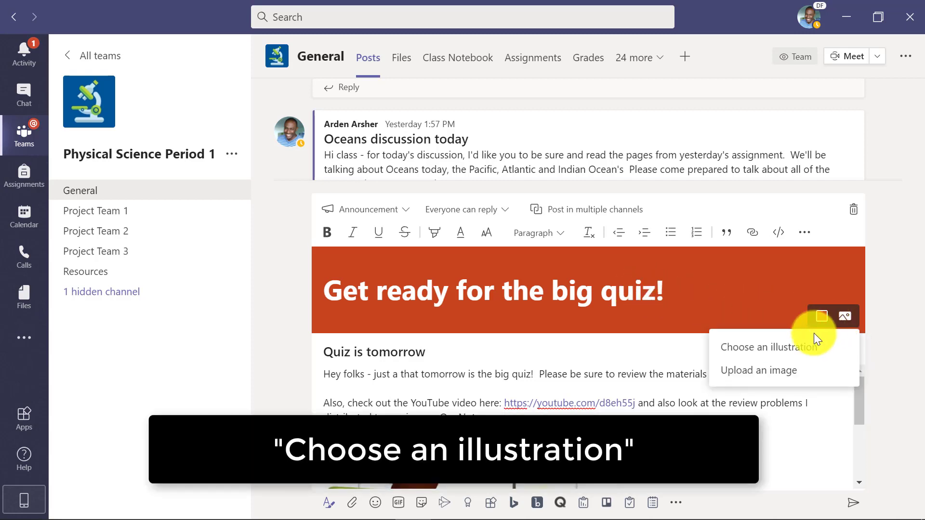
Browse the illustration categories and apply the purple fire-breathing dragon as the banner background.
{"action": "left_click", "coordinate": [767, 346]}
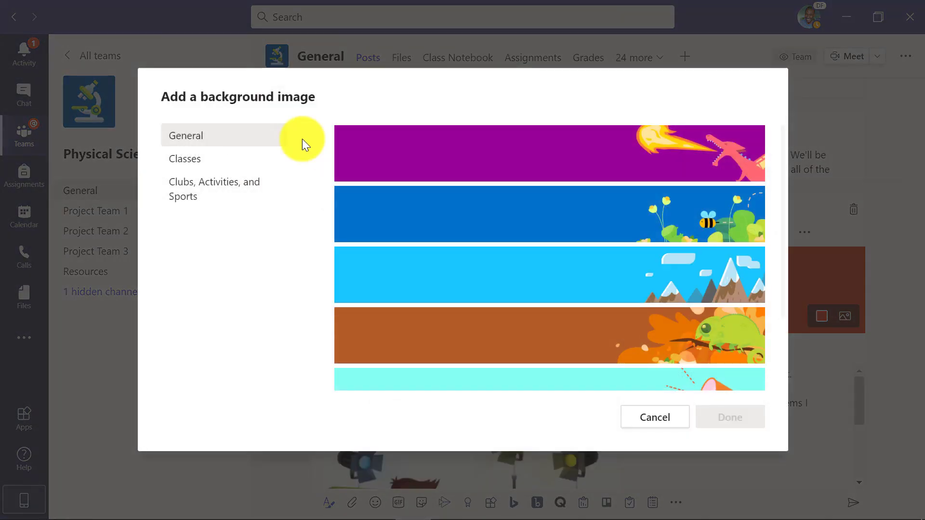
{"action": "mouse_move", "coordinate": [355, 214]}
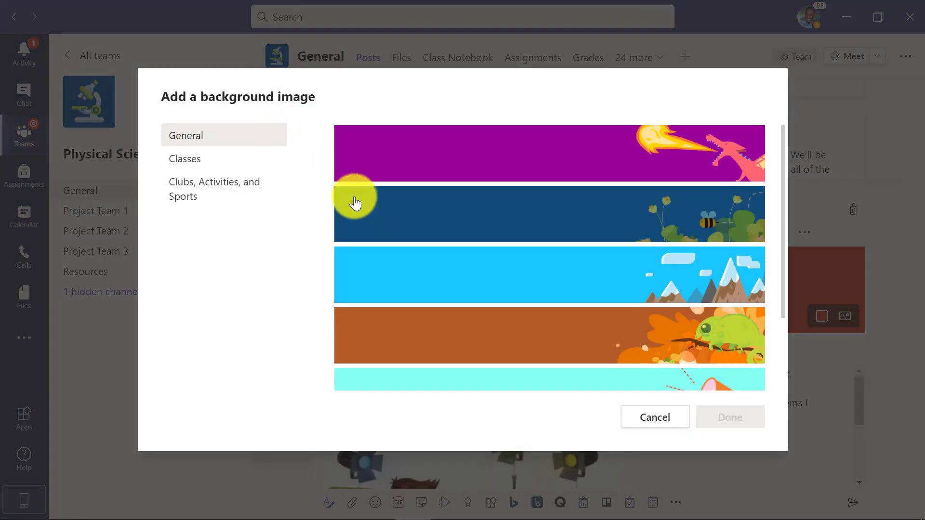
{"action": "left_click", "coordinate": [185, 158]}
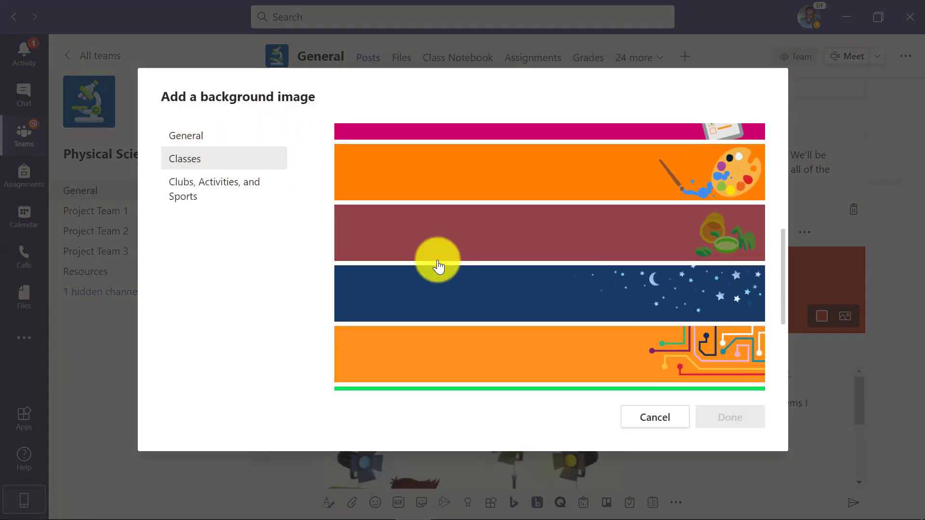
{"action": "left_click", "coordinate": [214, 188]}
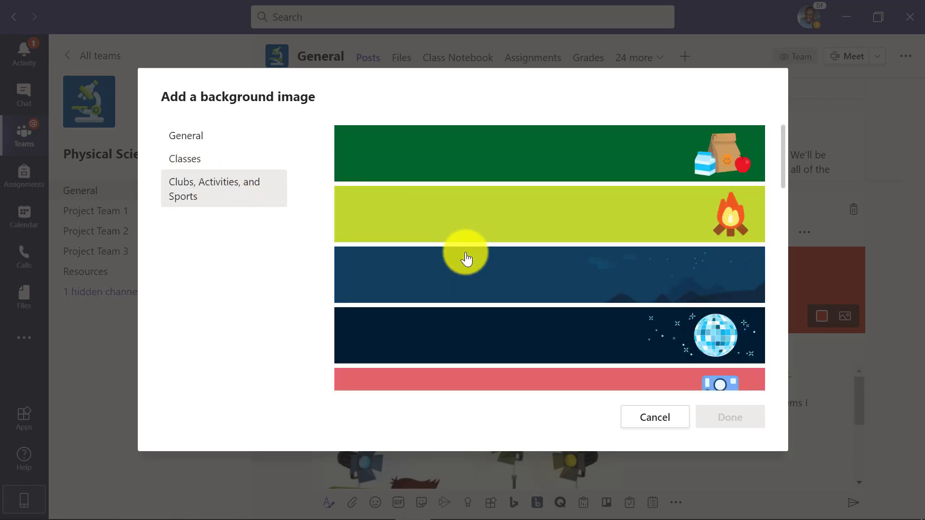
{"action": "scroll", "scroll_direction": "down", "scroll_amount": 3}
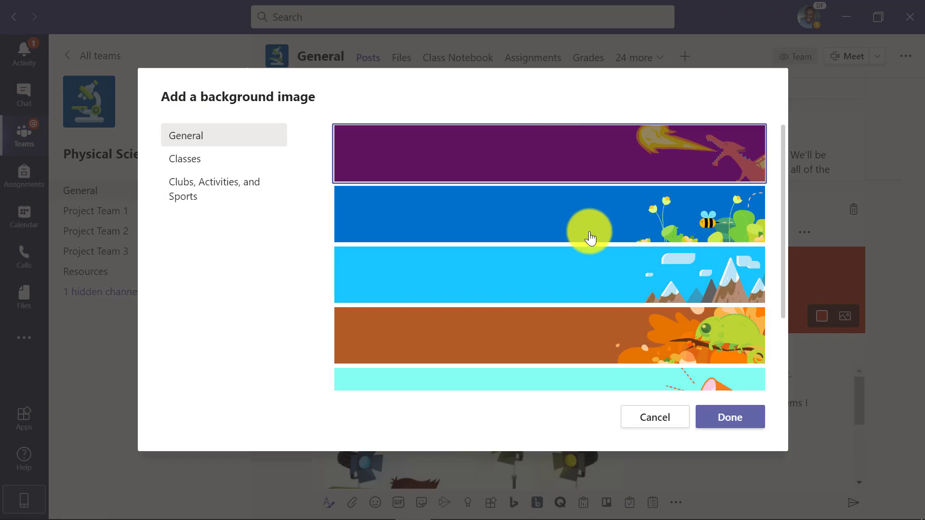
{"action": "left_click", "coordinate": [729, 417]}
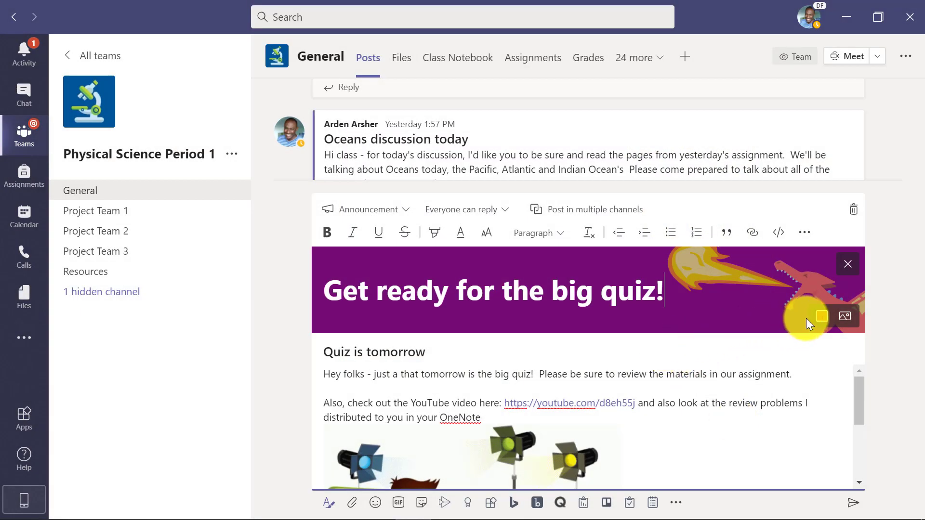
{"action": "left_click", "coordinate": [845, 317]}
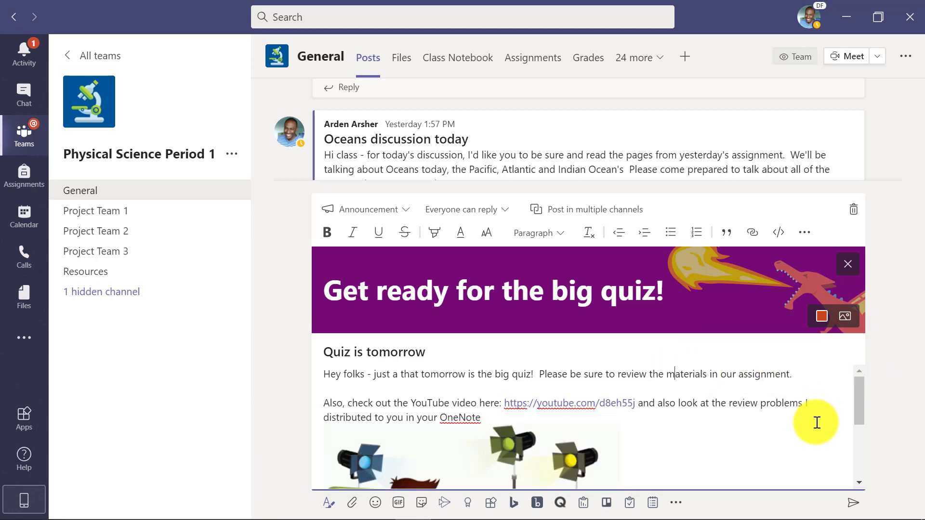
{"action": "scroll", "scroll_direction": "down", "scroll_amount": 3}
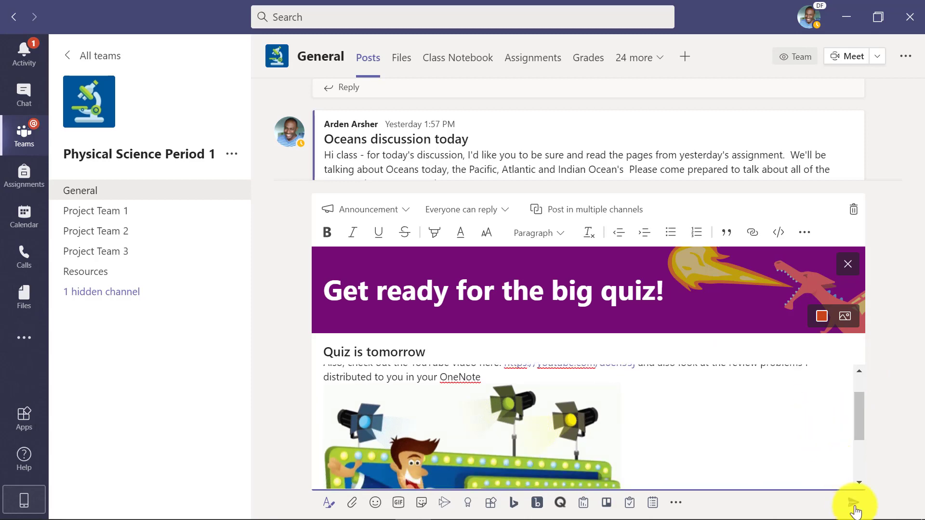